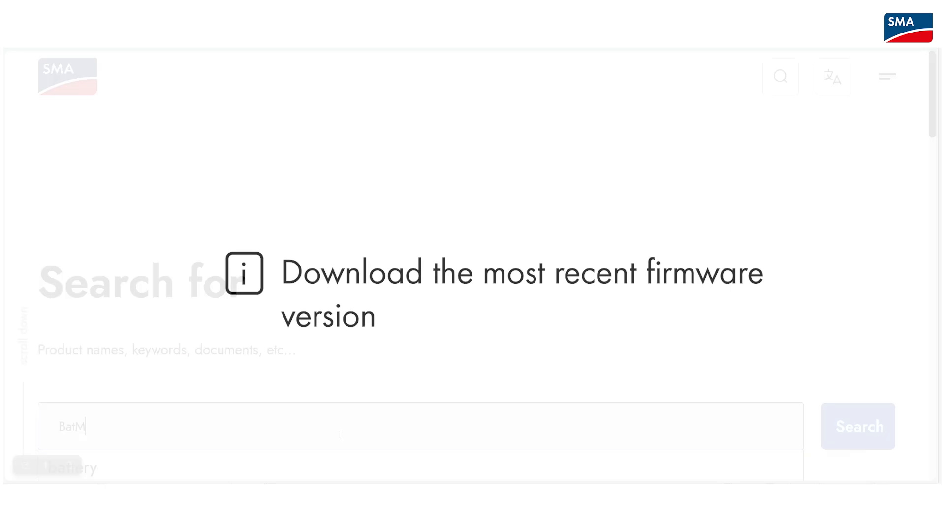
Search the SMA site for 'BatMon' to find the Install-BatMon-3.8.1.exe download
{"action": "type", "text": "on"}
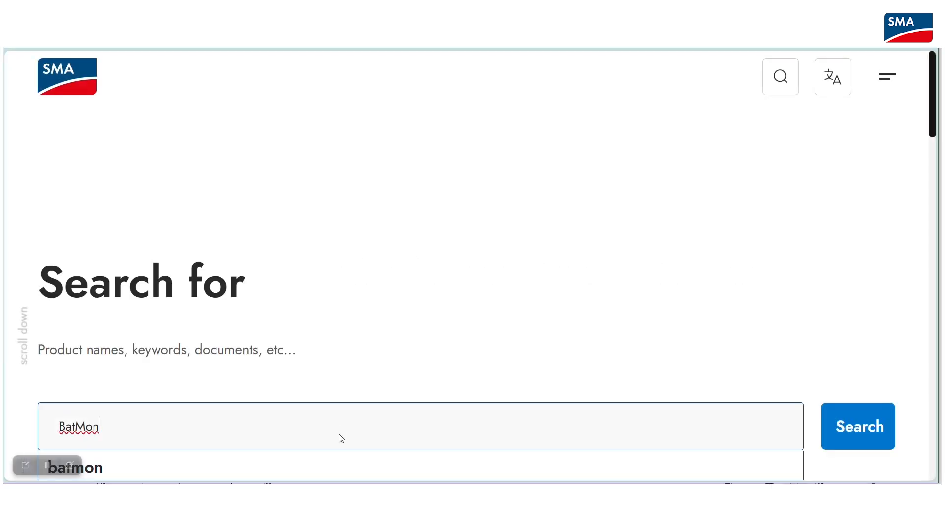
{"action": "left_click", "coordinate": [858, 427]}
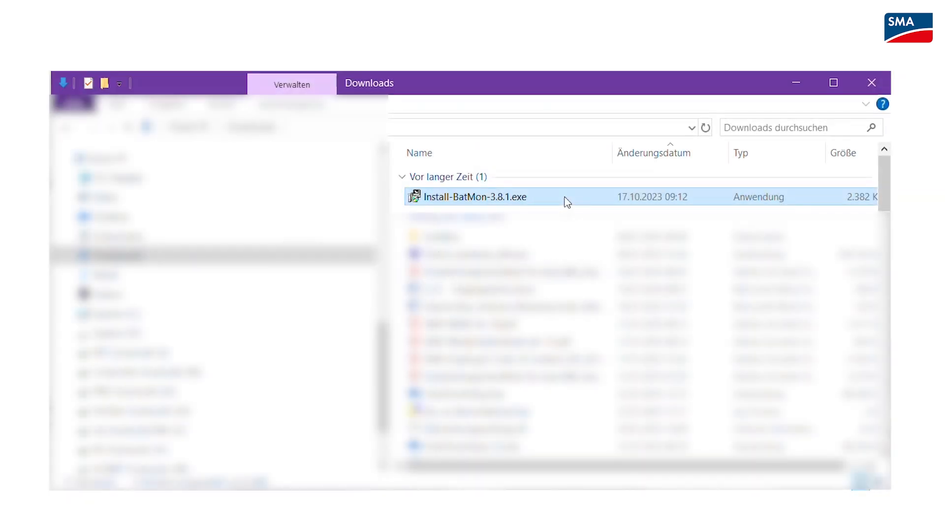
Run Install-BatMon-3.8.1.exe from Downloads and install it into C:\TESVOLT\BatMon
{"action": "double_click", "coordinate": [477, 197]}
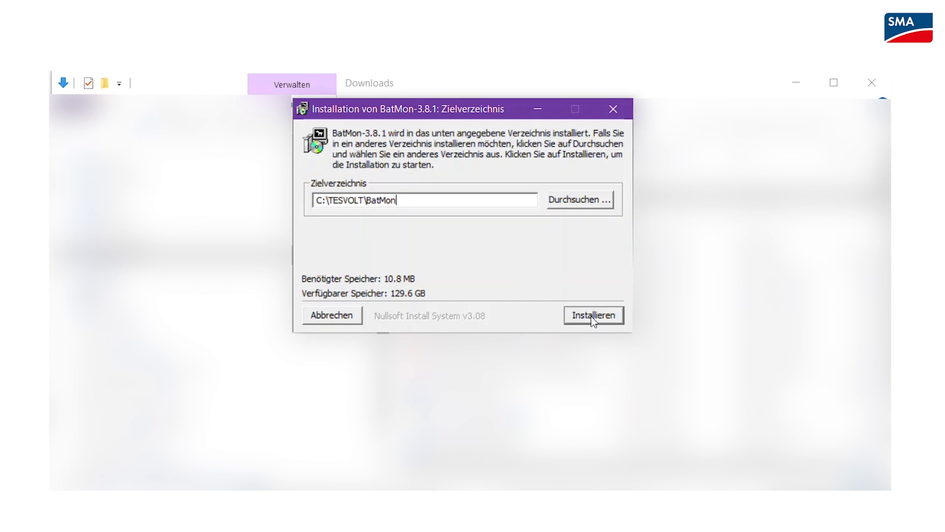
{"action": "left_click", "coordinate": [593, 315]}
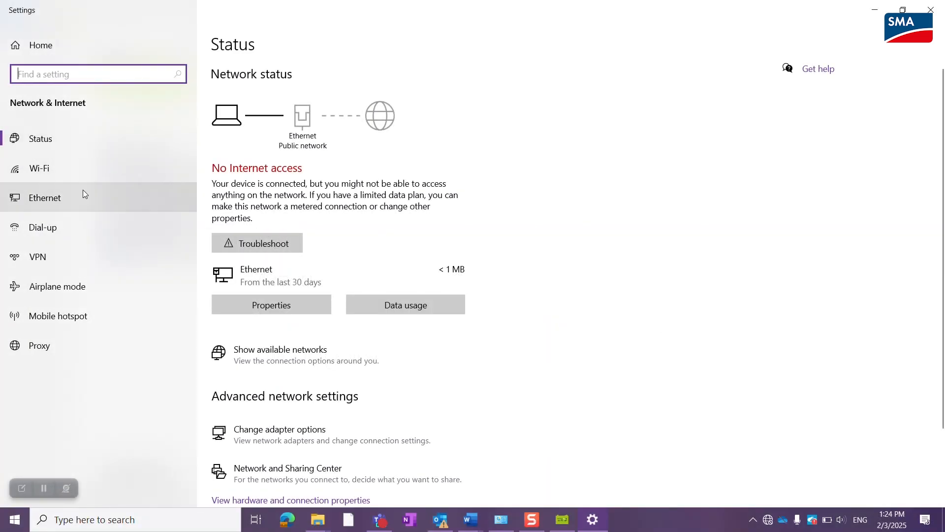
Reach the Ethernet adapter's TCP/IPv4 properties via Network & Internet adapter options
{"action": "left_click", "coordinate": [45, 197]}
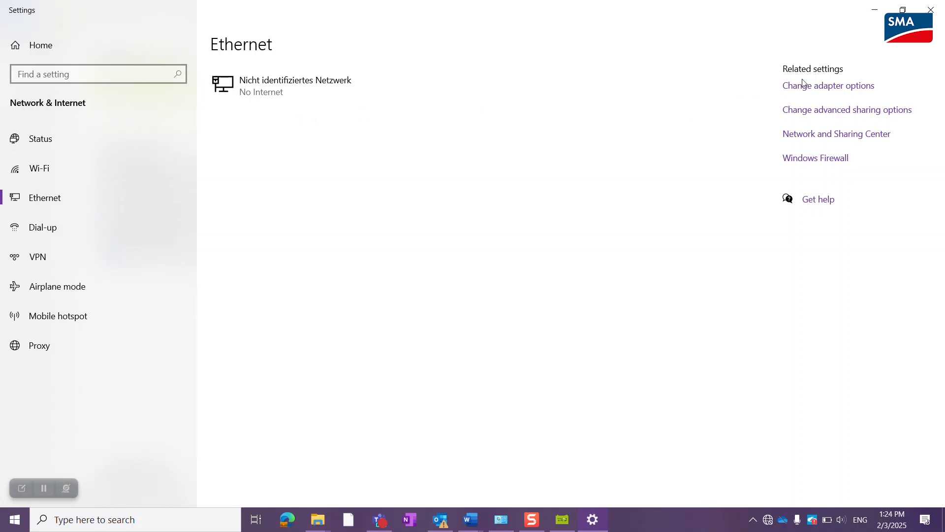
{"action": "left_click", "coordinate": [828, 84]}
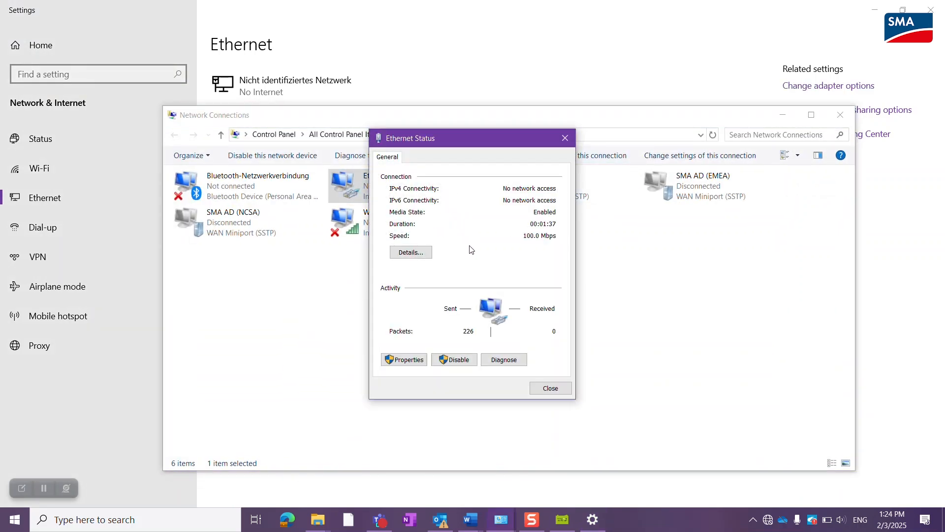
{"action": "left_click", "coordinate": [404, 359]}
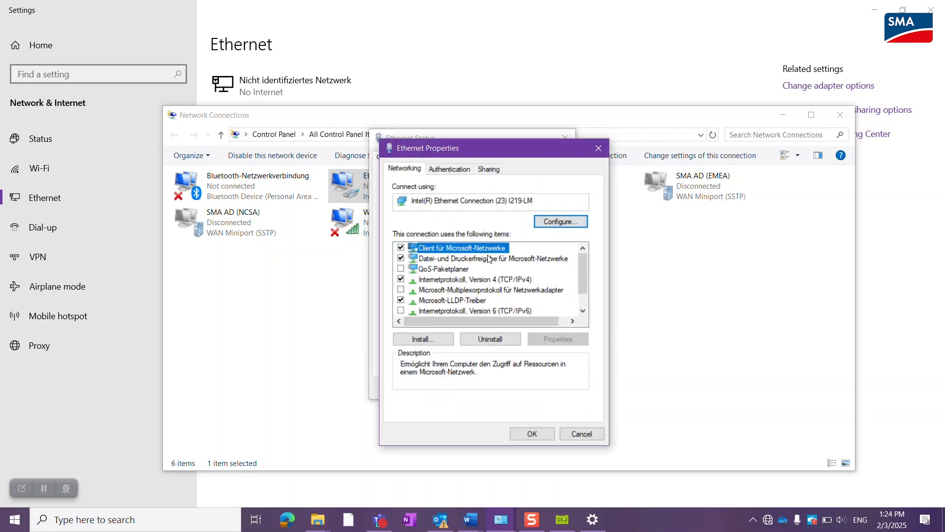
{"action": "left_click", "coordinate": [470, 279]}
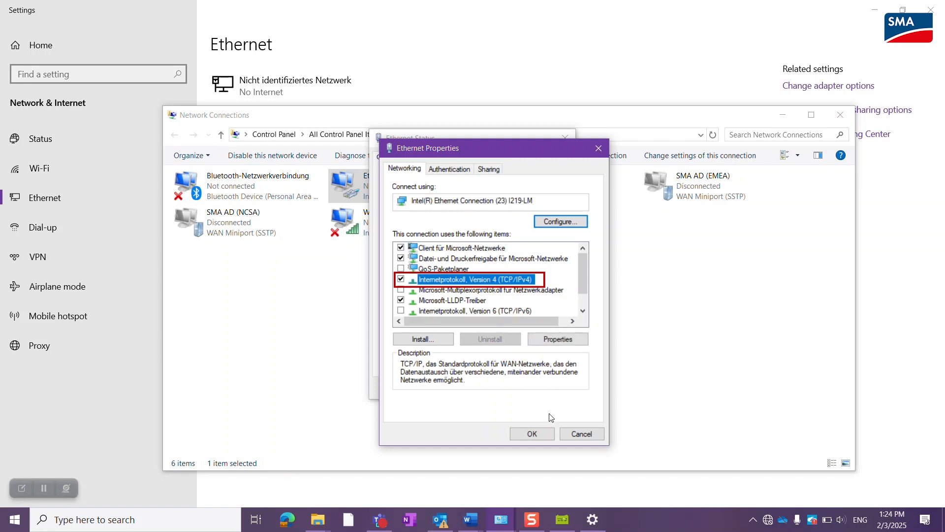
{"action": "left_click", "coordinate": [556, 337]}
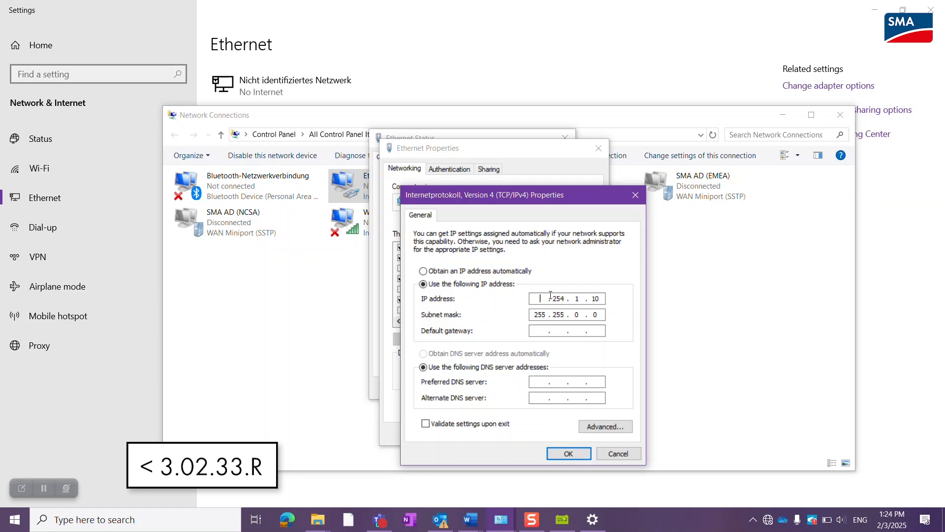
Assign the static IP 192.168.12.131 with subnet mask 255.255.0.0 and apply it
{"action": "type", "text": "9"}
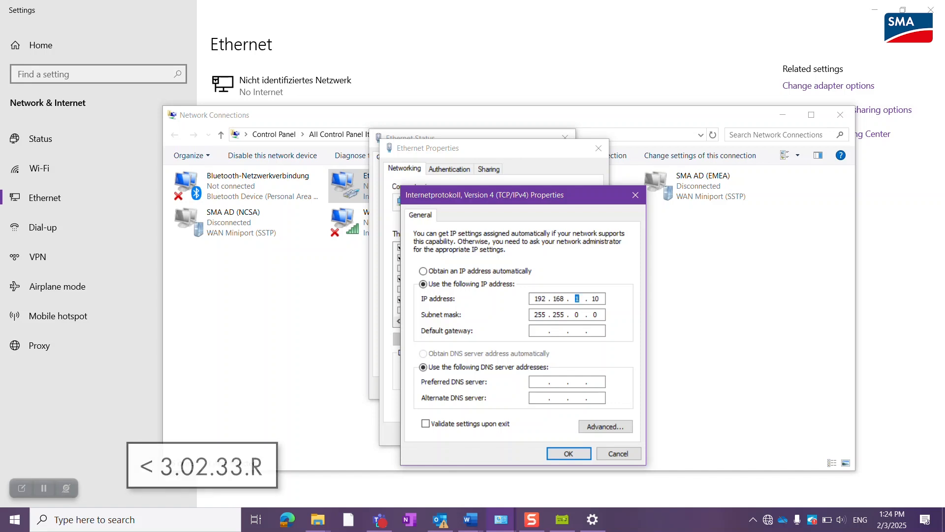
{"action": "type", "text": "2"}
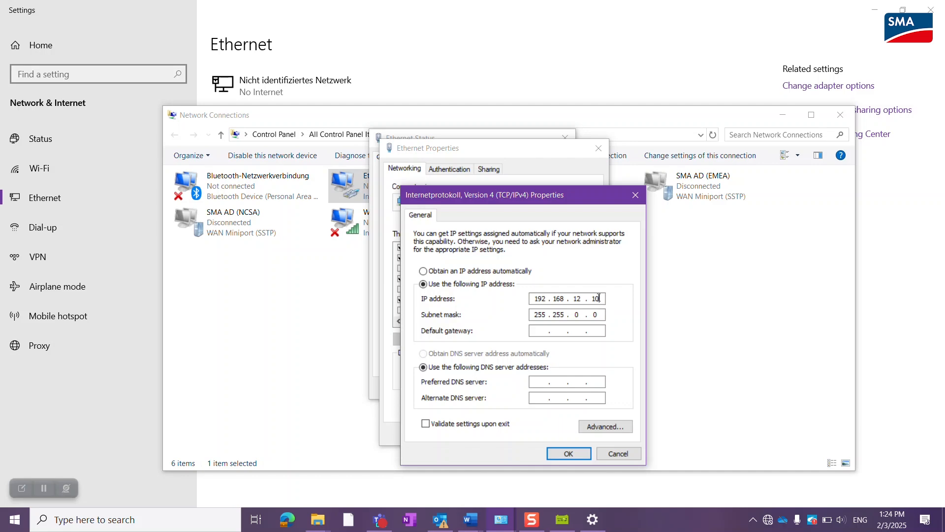
{"action": "type", "text": "131"}
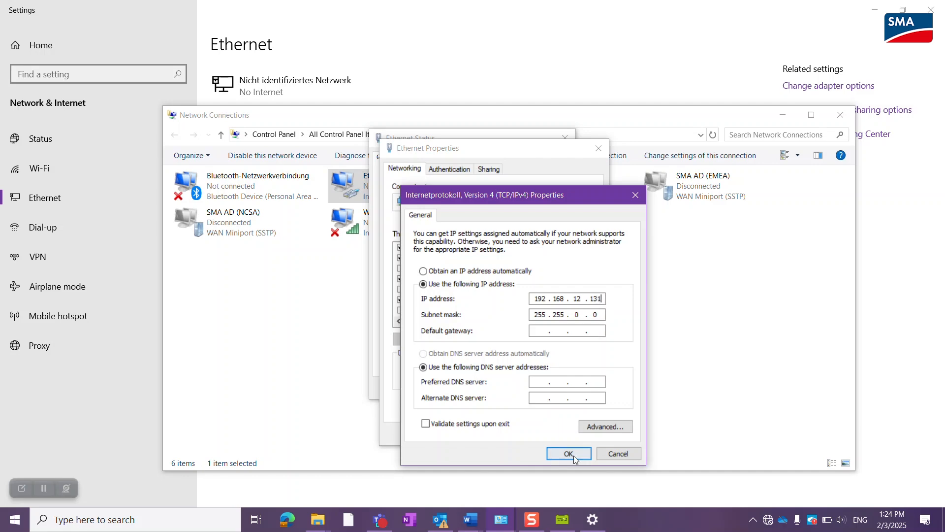
{"action": "left_click", "coordinate": [567, 453]}
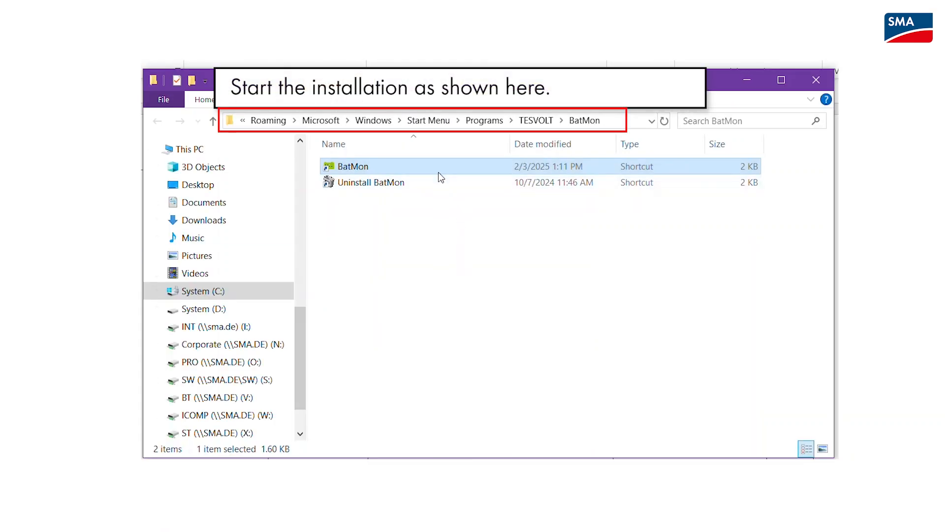
Launch BatMon 3.8.1 from its shortcut in Start Menu\Programs\TESVOLT\BatMon
{"action": "right_click", "coordinate": [349, 166]}
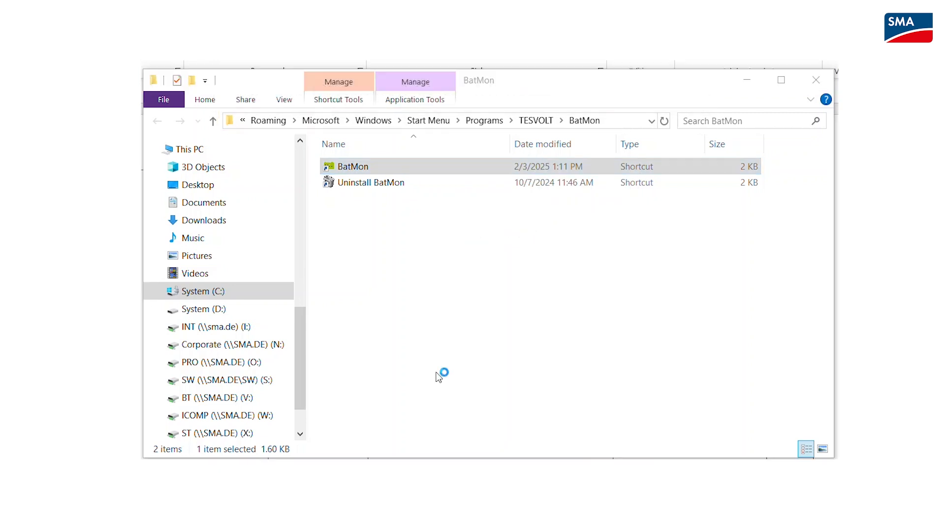
{"action": "double_click", "coordinate": [353, 167]}
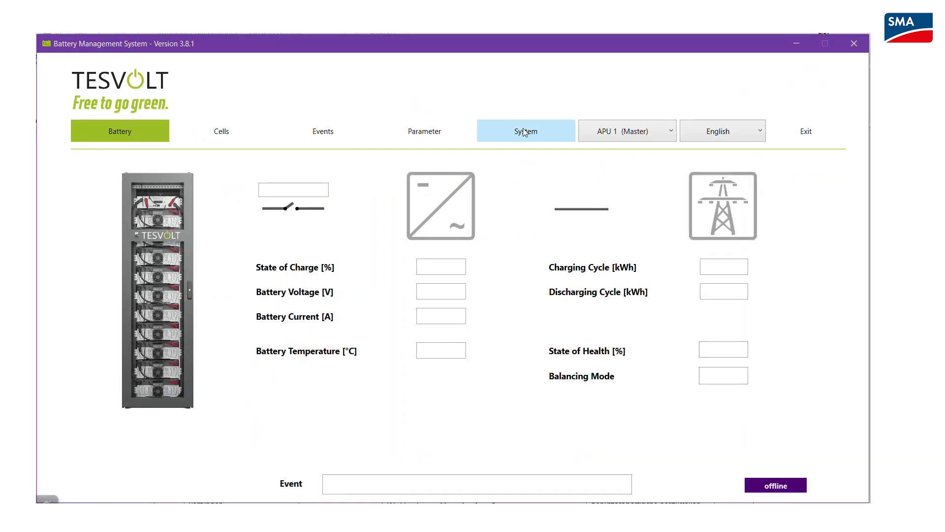
Set the Communication Port to APU #308 at 192.168.12.130 so BatMon goes online
{"action": "left_click", "coordinate": [525, 130]}
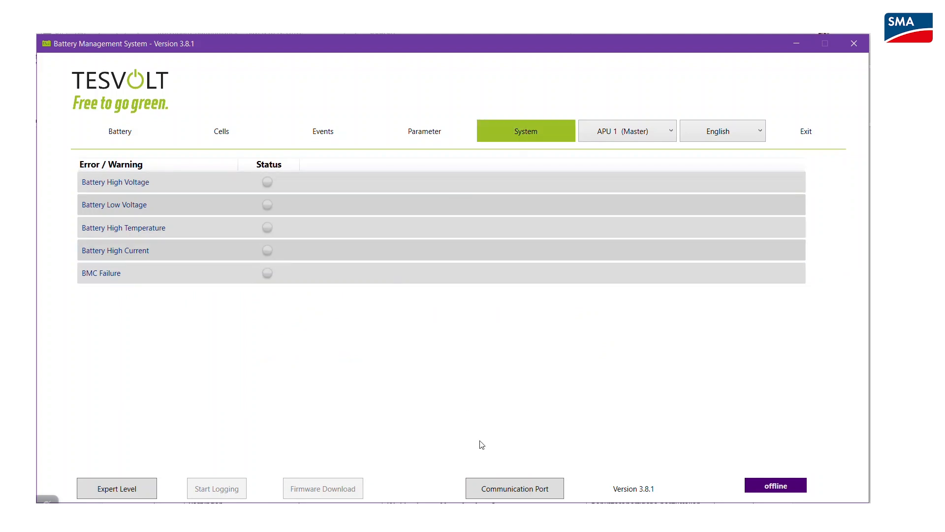
{"action": "left_click", "coordinate": [514, 489]}
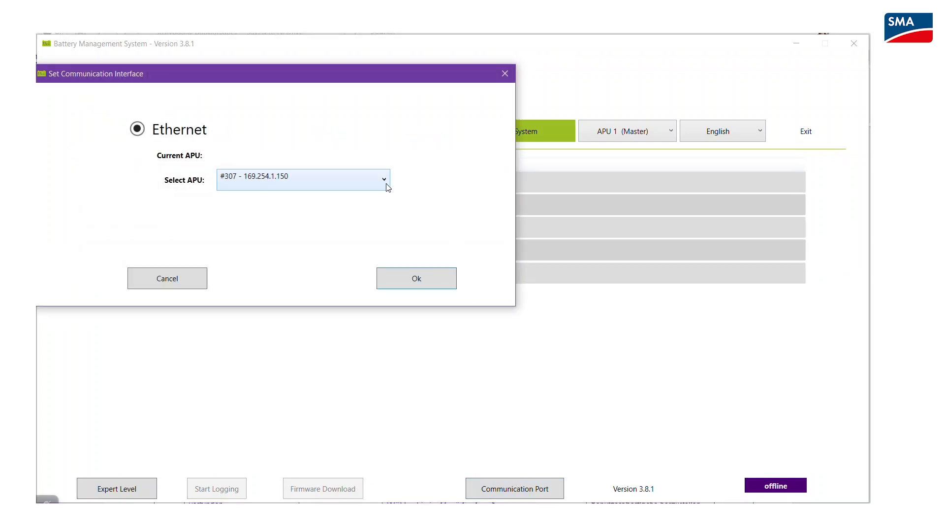
{"action": "left_click", "coordinate": [383, 178]}
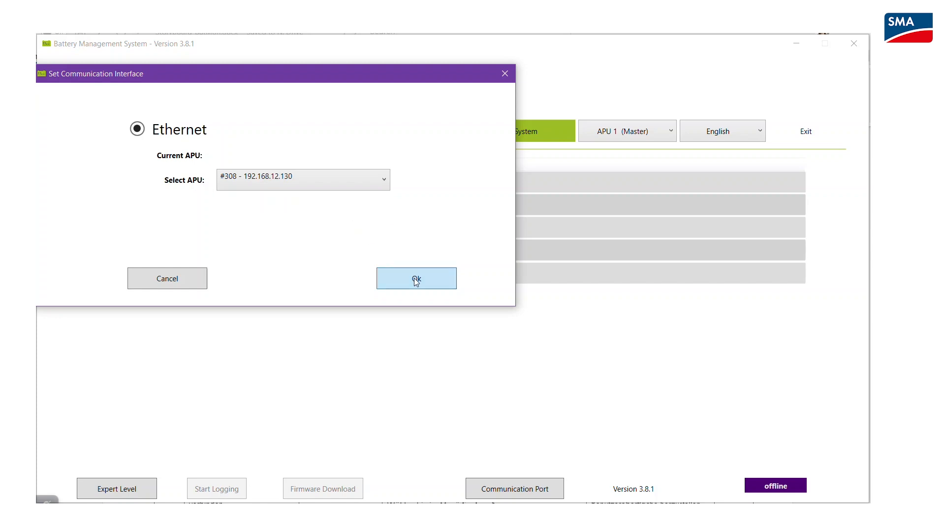
{"action": "left_click", "coordinate": [415, 277]}
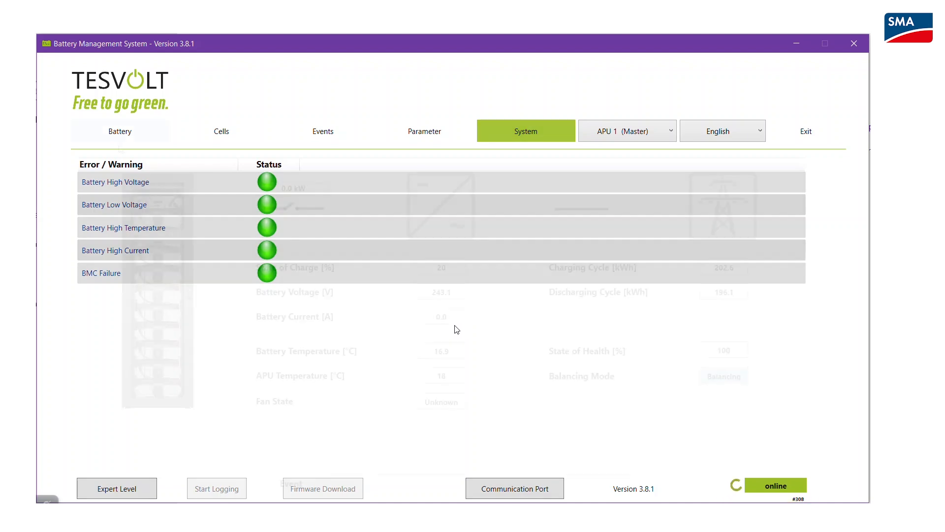
{"action": "left_click", "coordinate": [119, 131]}
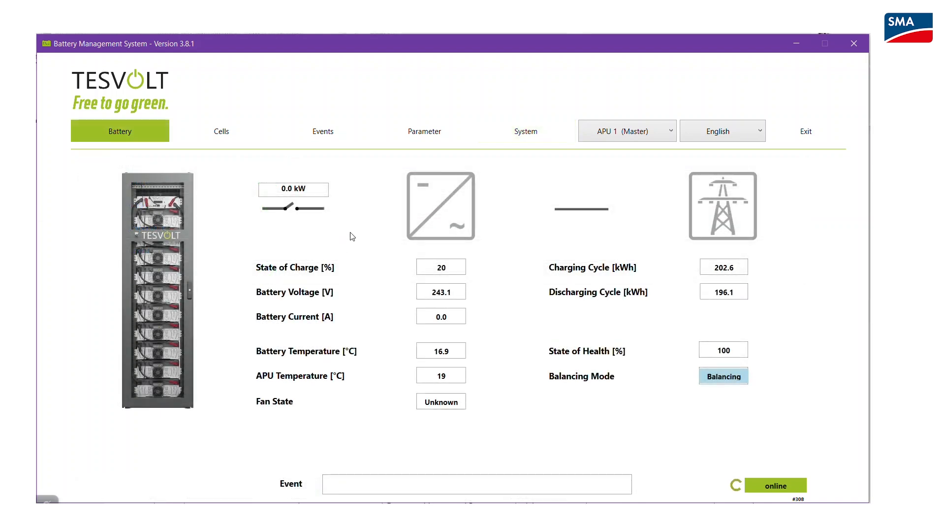
{"action": "mouse_move", "coordinate": [221, 131]}
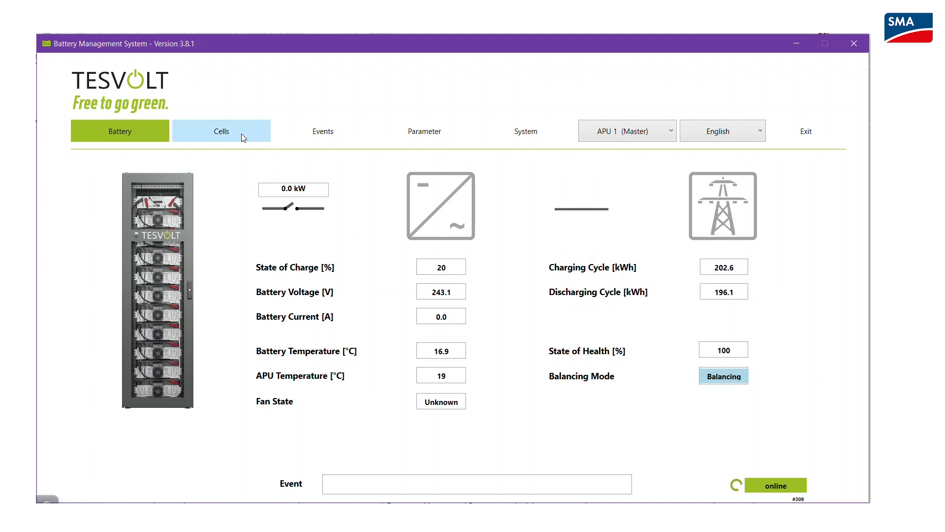
{"action": "left_click", "coordinate": [222, 131]}
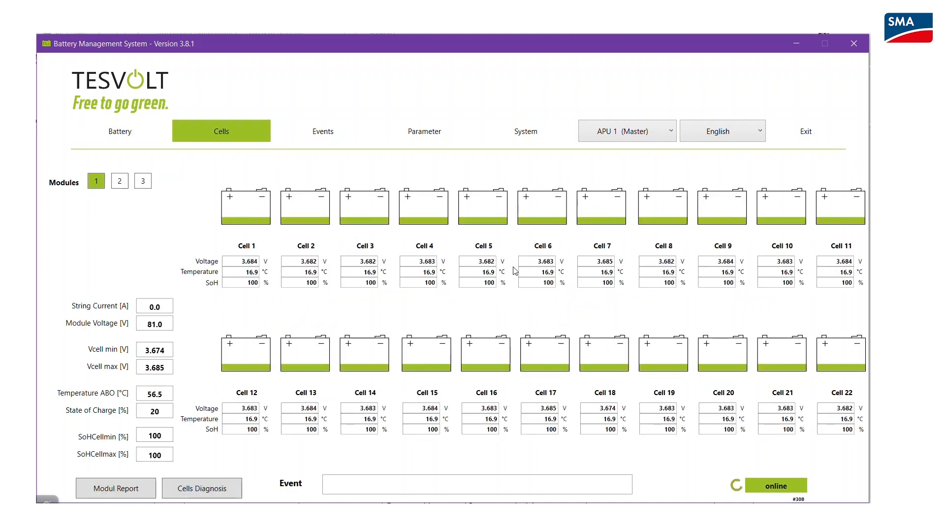
{"action": "left_click", "coordinate": [323, 131]}
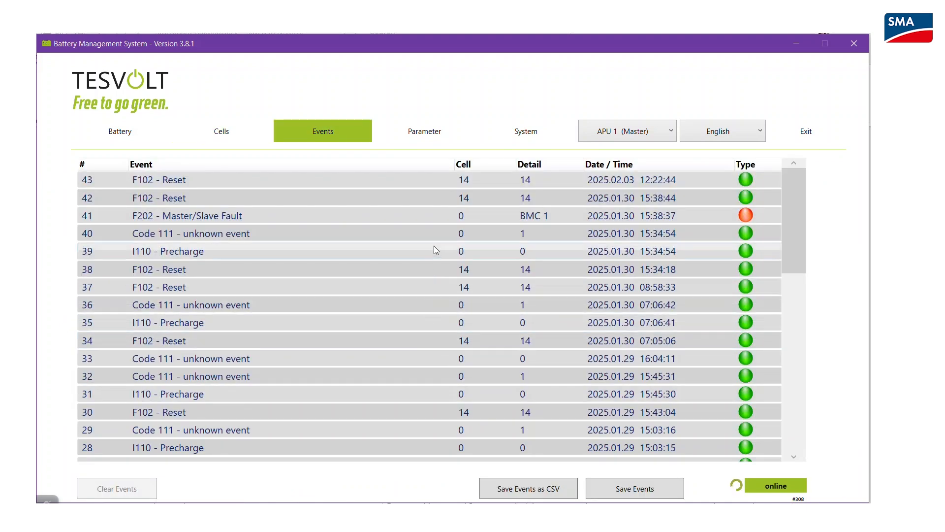
{"action": "left_click", "coordinate": [424, 131]}
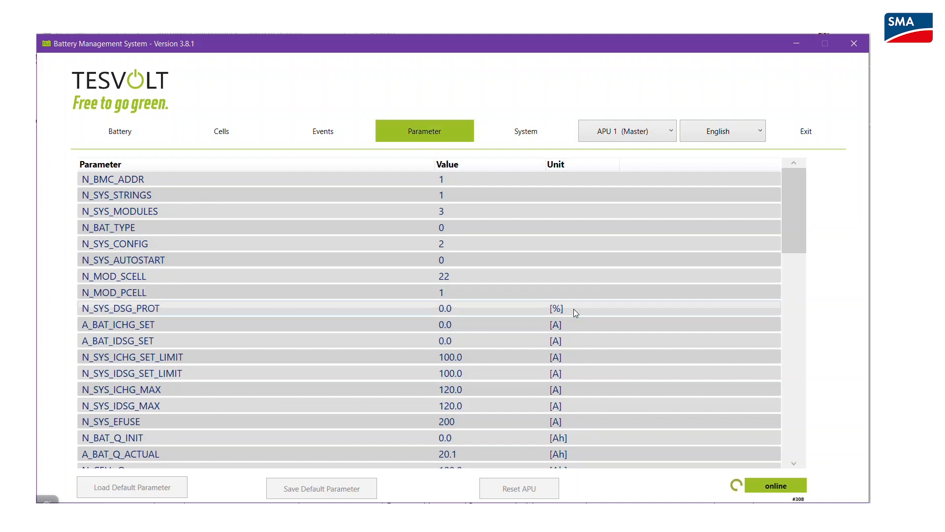
{"action": "left_click", "coordinate": [526, 131]}
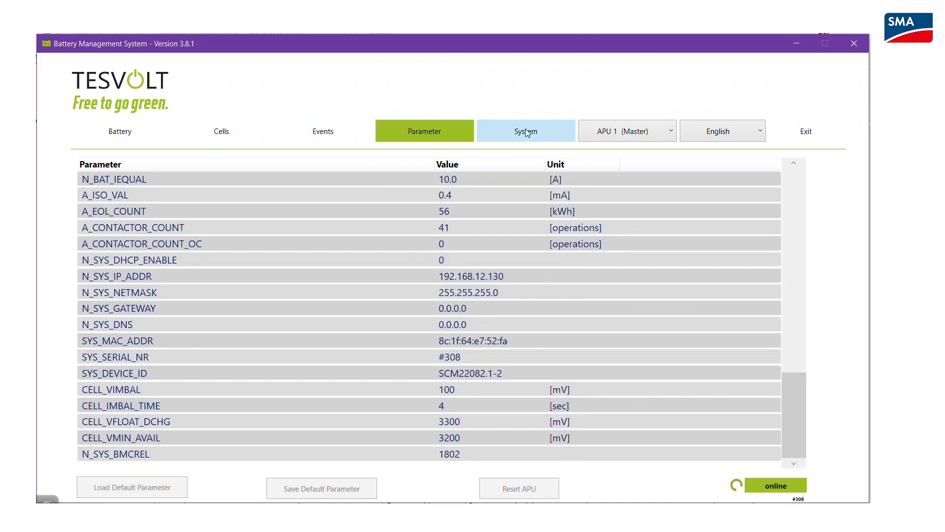
{"action": "left_click", "coordinate": [525, 131]}
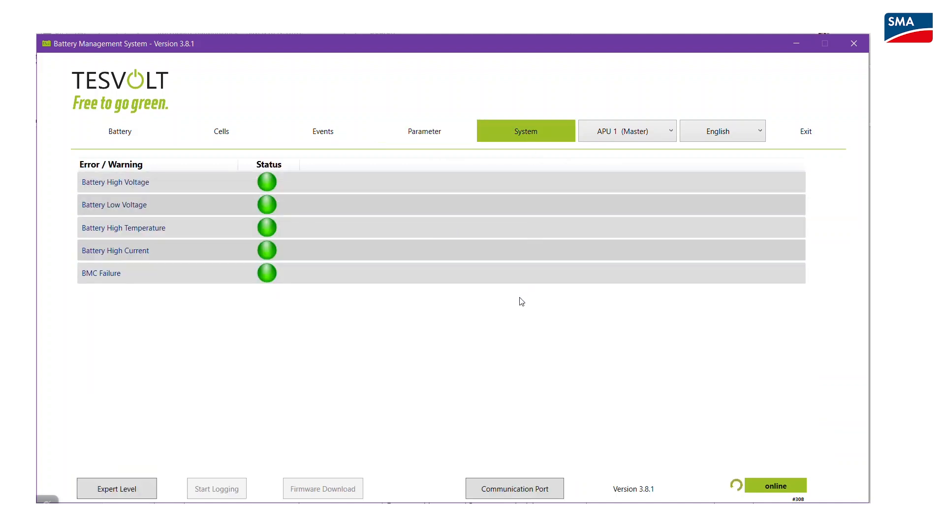
{"action": "mouse_move", "coordinate": [510, 370]}
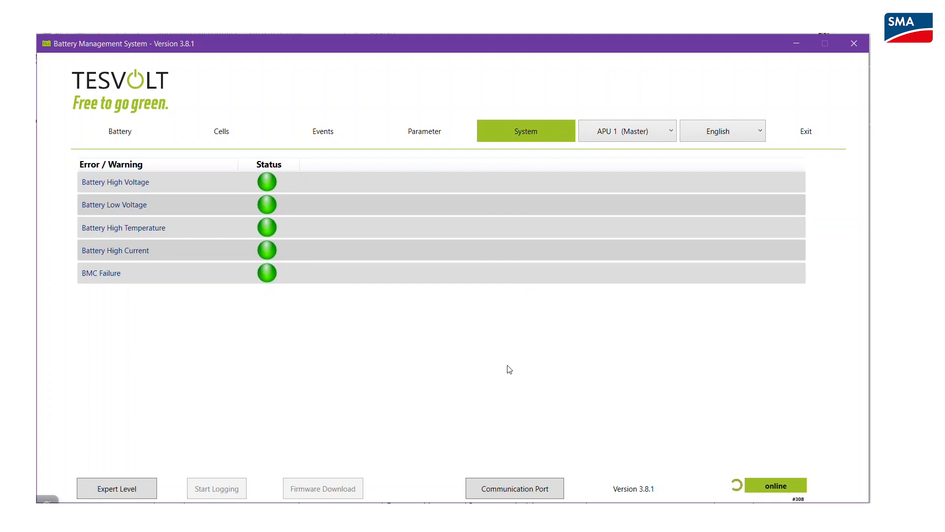